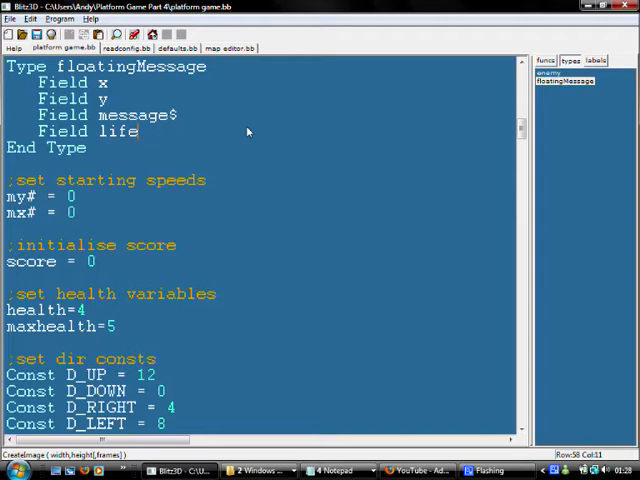
# Step: Scroll up in game.bb to the Include "types.bb" line replacing the Type blocks
pyautogui.scroll(3)
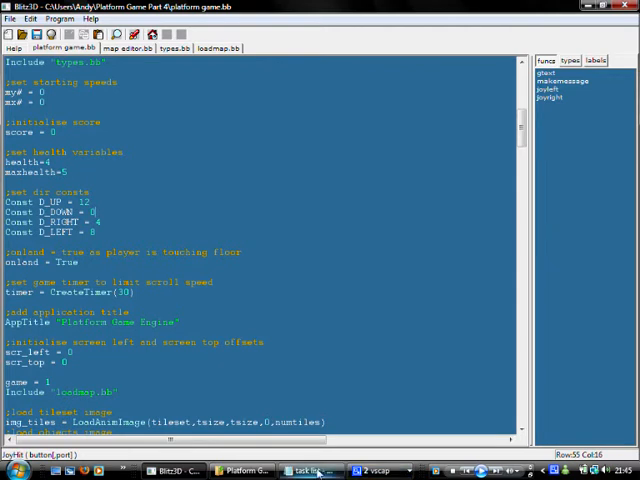
# Step: Show types.bb with the moved Type enemy and Type floatingMessage blocks
pyautogui.click(300, 470)
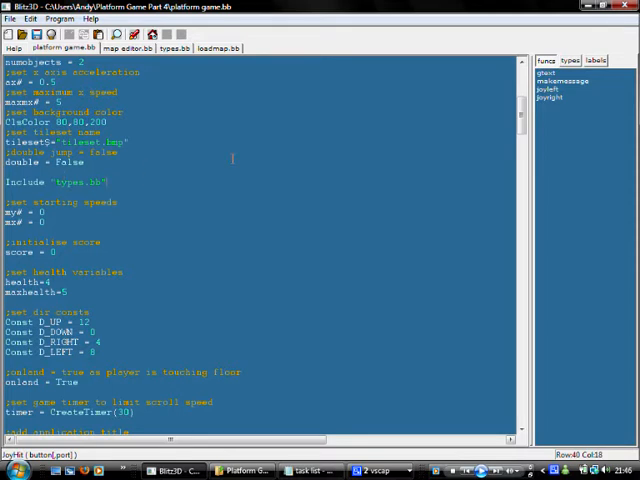
pyautogui.click(178, 48)
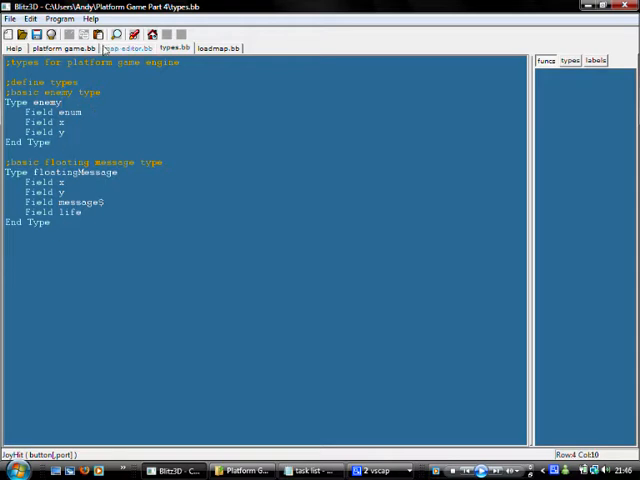
# Step: View map editor.bb with its Include "types.bb" and Include "loadmap.bb" lines
pyautogui.click(62, 48)
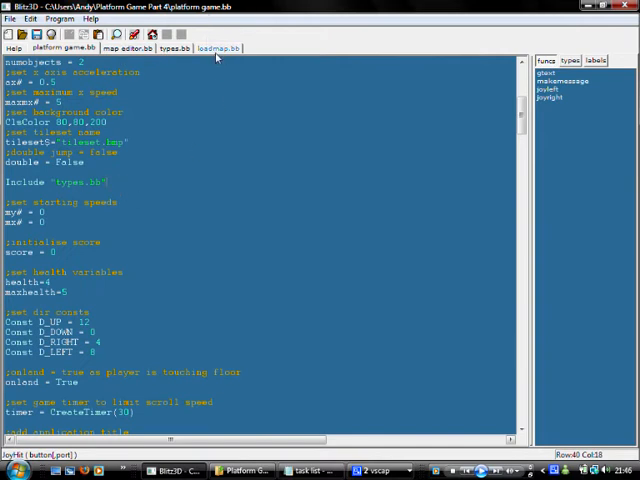
pyautogui.click(212, 48)
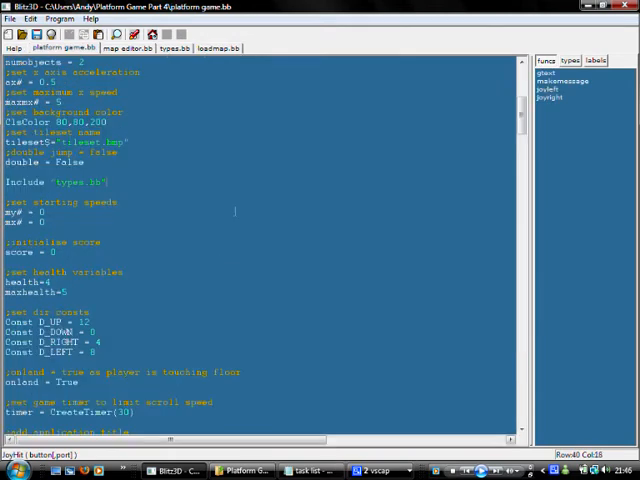
pyautogui.scroll(3)
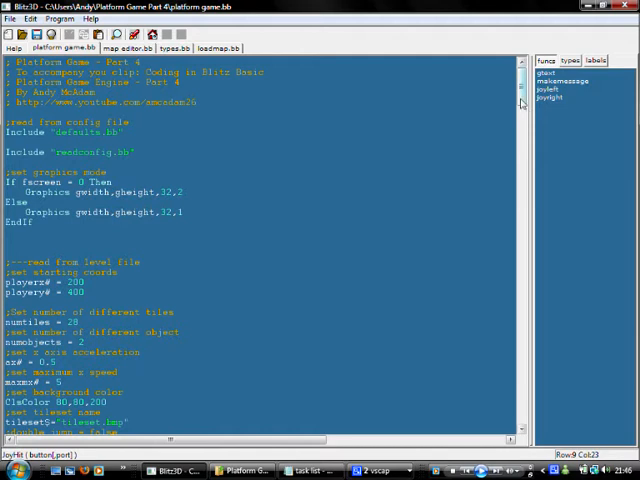
pyautogui.scroll(-3)
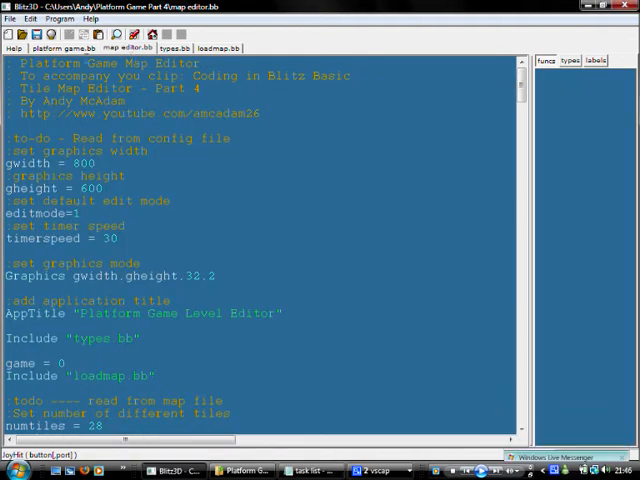
# Step: Bring up the task list text file showing done items and the to-do section
pyautogui.click(60, 48)
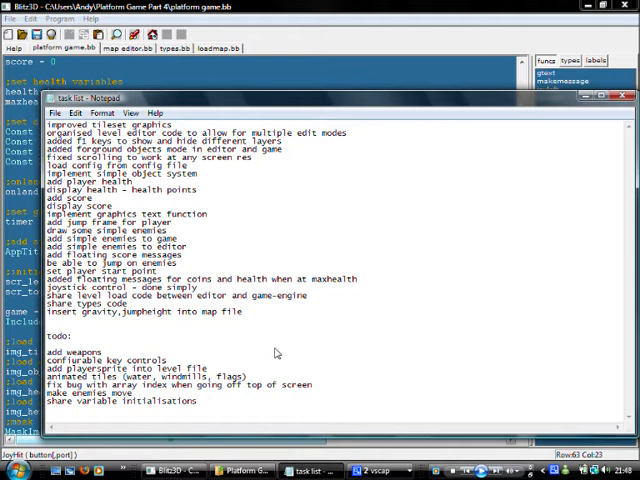
# Step: Add a new to-do item 'add background graphics' at the end of the list
pyautogui.click(100, 352)
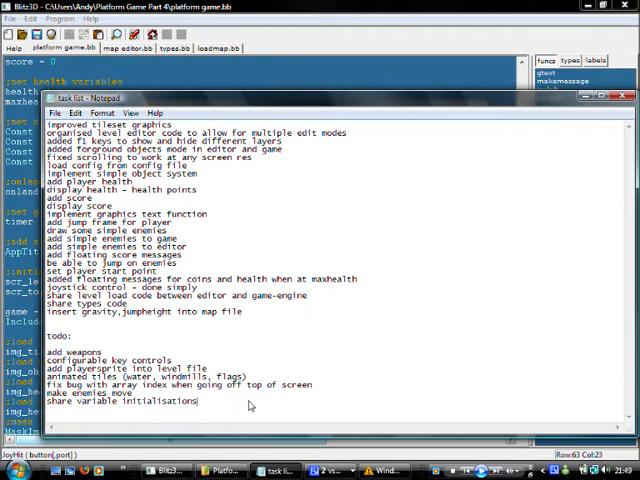
pyautogui.write('add background graphics')
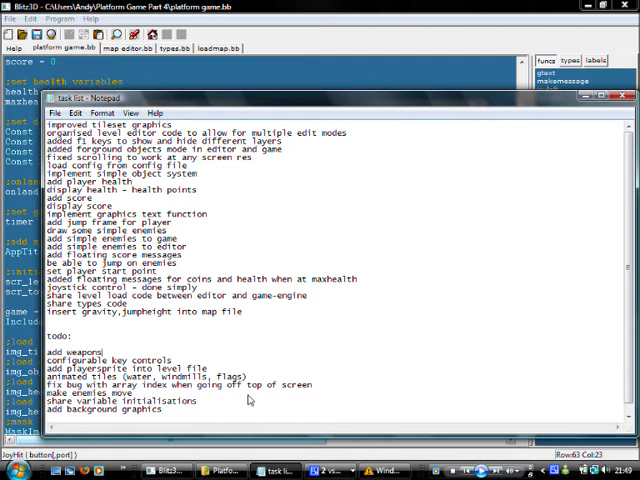
pyautogui.moveTo(278, 320)
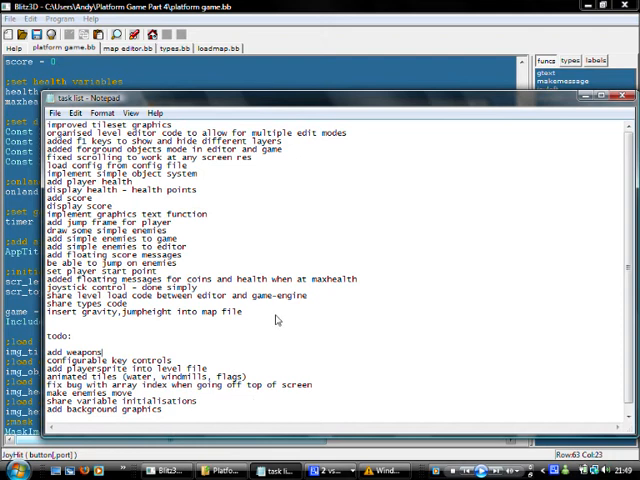